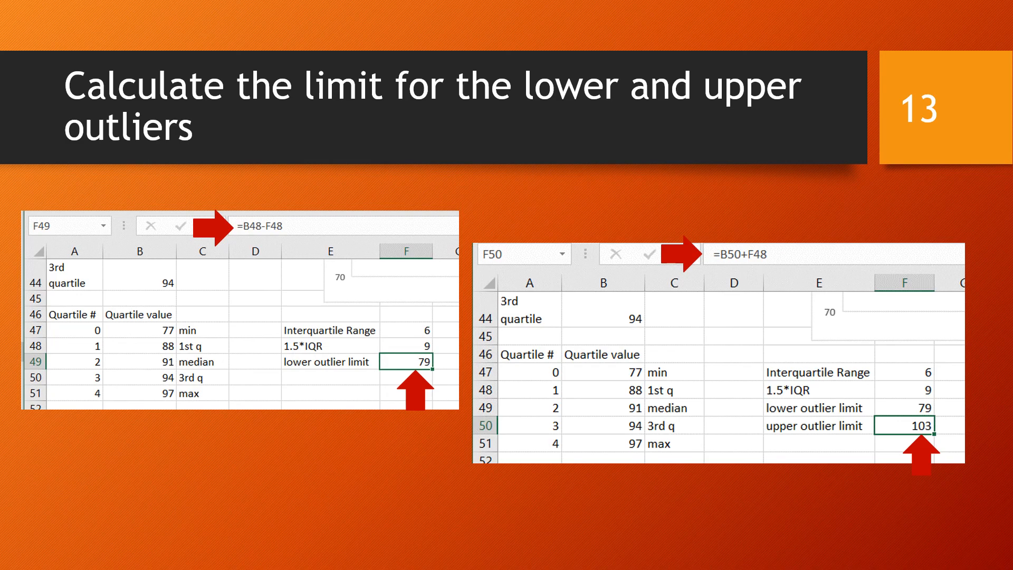
# Step: Advance the slideshow to slide 13 on lower and upper outlier limits
pyautogui.press('Right')
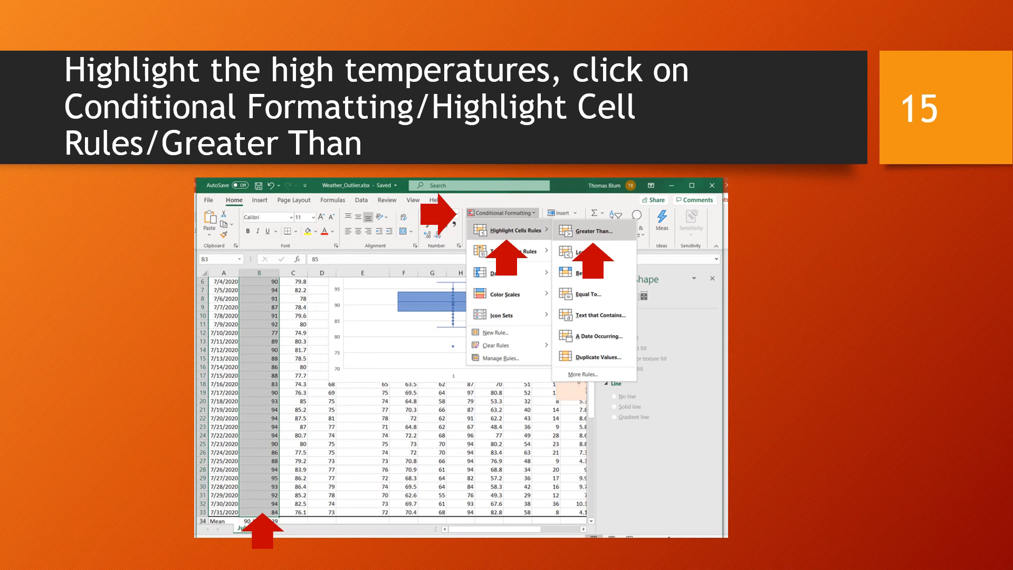
# Step: Advance to slide 15 on highlighting temperatures with a Greater Than rule
pyautogui.click(589, 229)
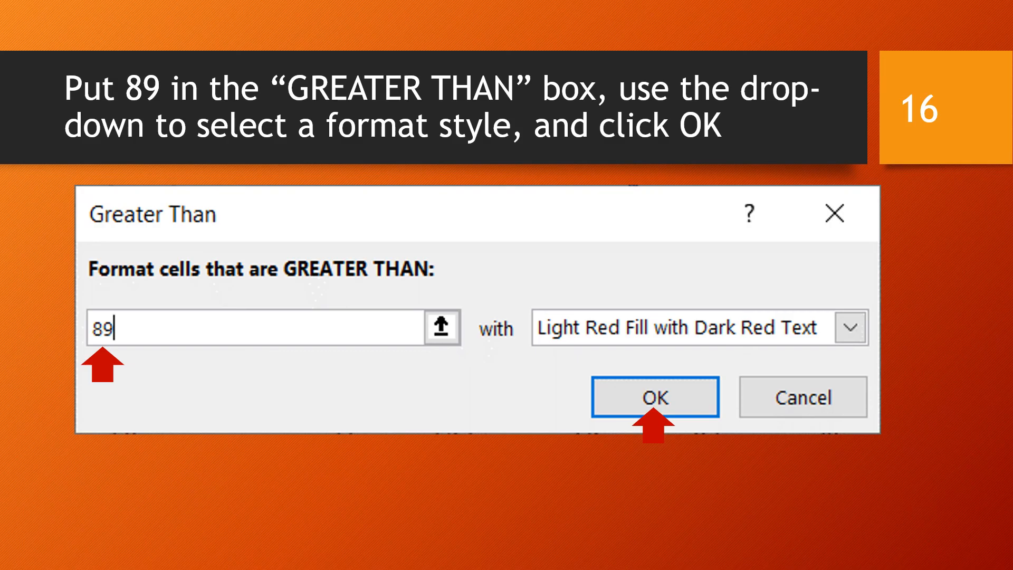
# Step: Move past slide 16 to slide 17 on the less-than-80 rule
pyautogui.click(655, 397)
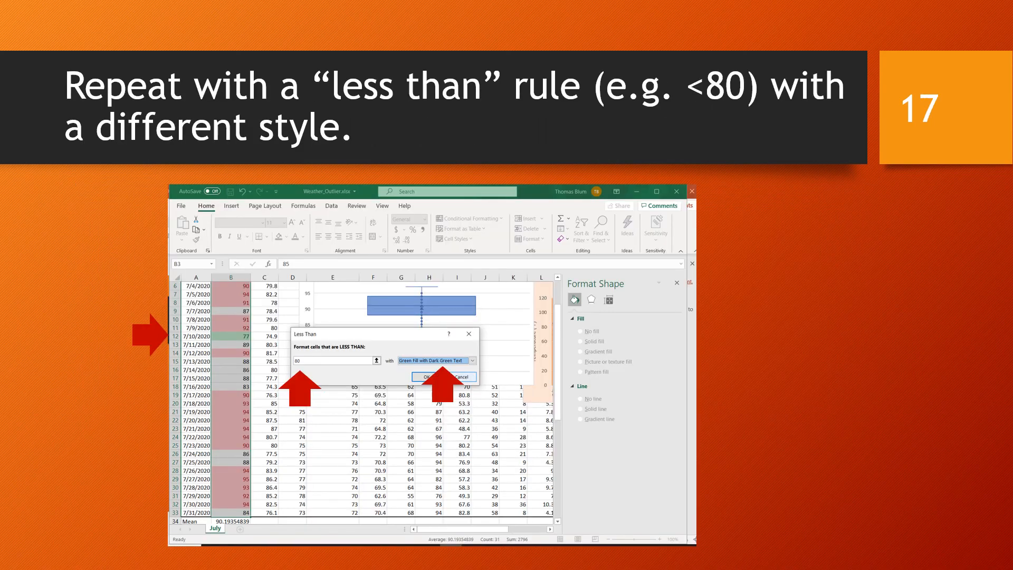